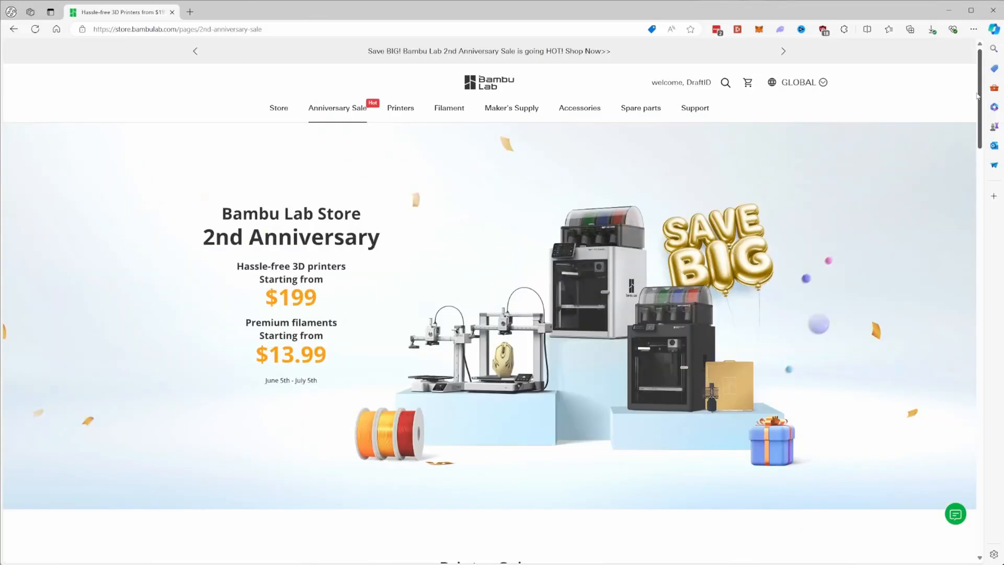
scroll("down", 3)
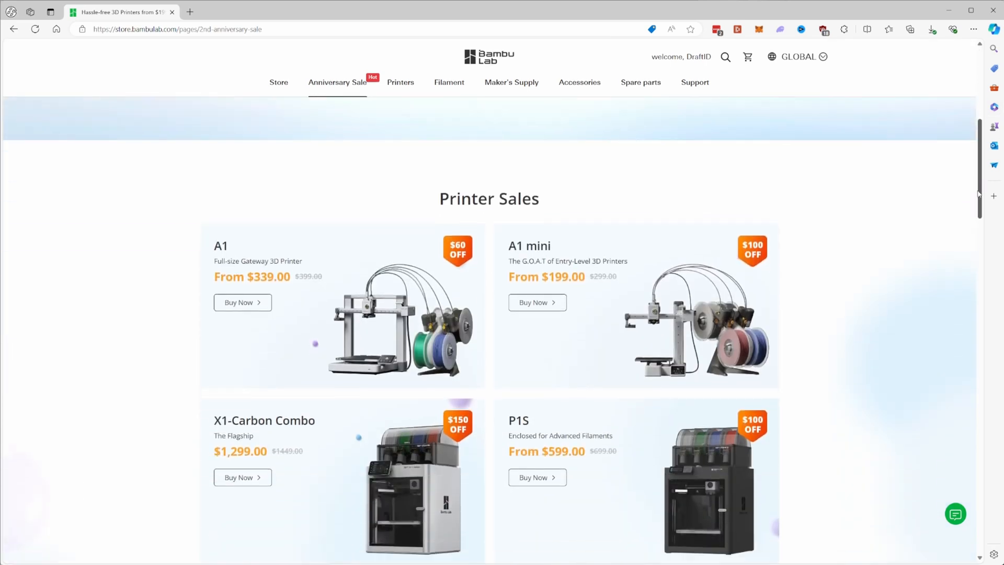
scroll("down", 3)
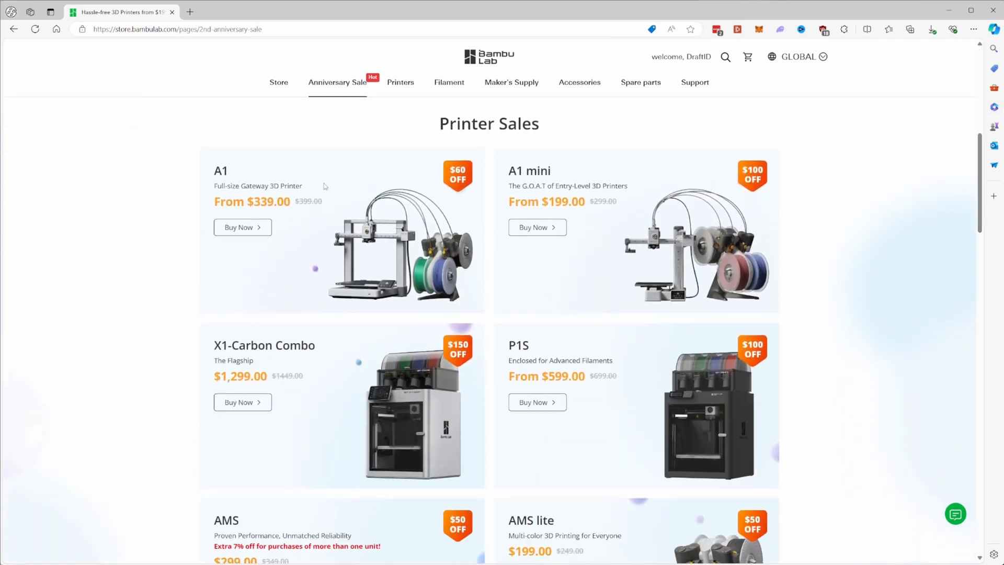